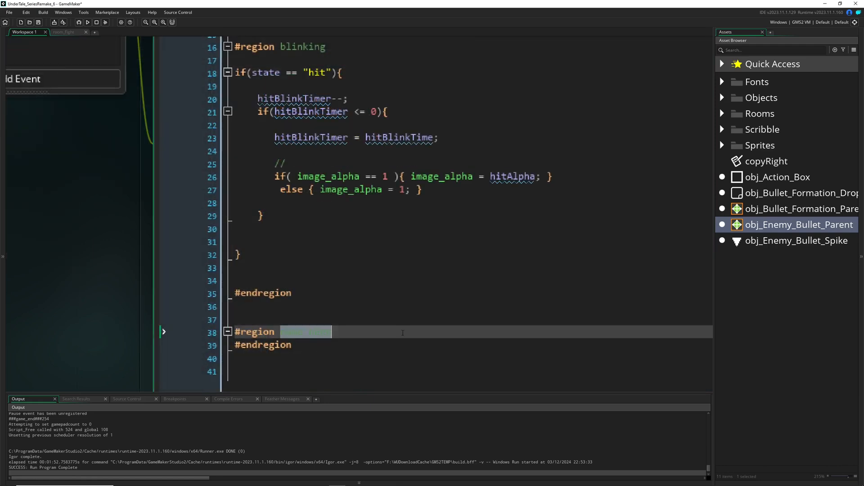
# Declare var collInstance = collision_rectangle over the bbox against obj_Enemy_Bullet_Parent in a collision region.
pyautogui.write('collision')
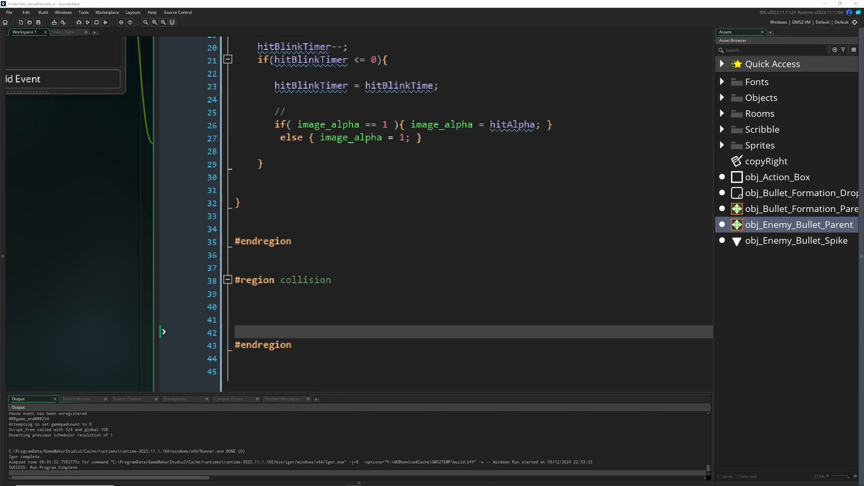
pyautogui.write('var collInstance')
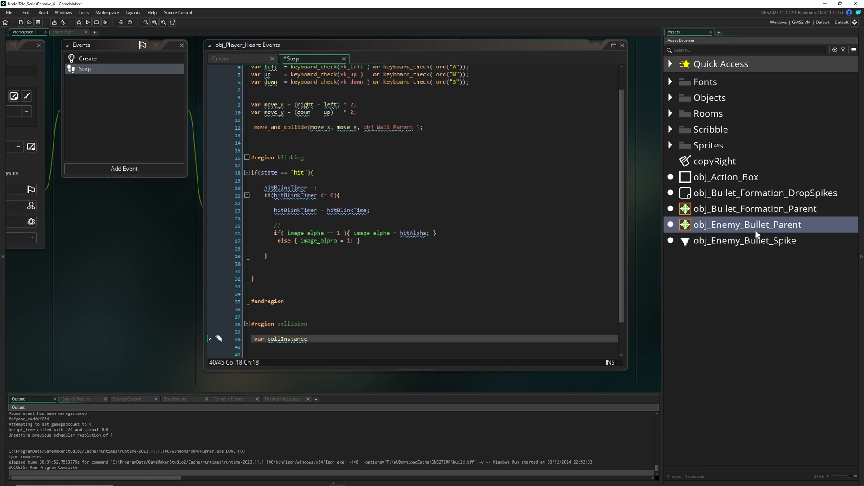
pyautogui.click(744, 241)
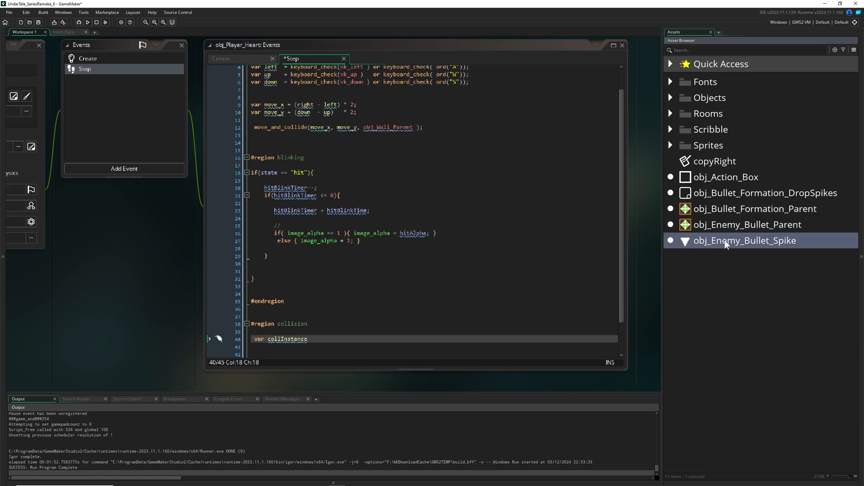
pyautogui.doubleClick(744, 240)
pyautogui.write(' =')
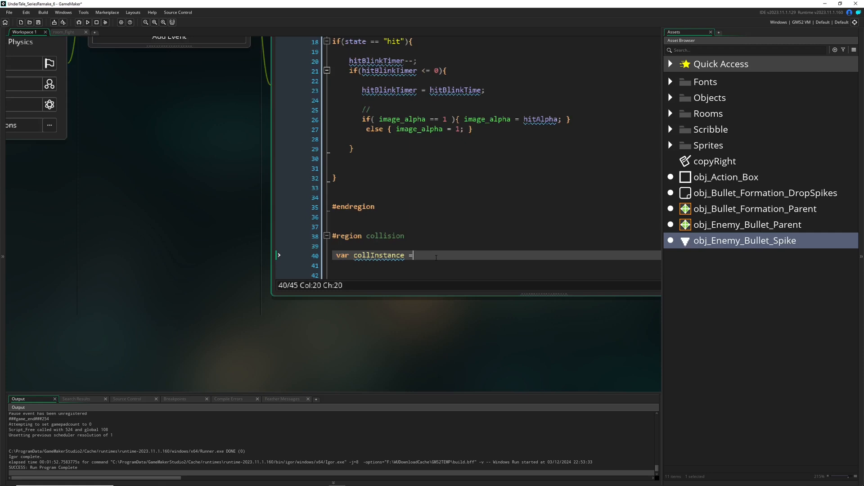
pyautogui.write('collision_rectangle(bbox_left,bbox_top,bbox_right,bbox_bottom,')
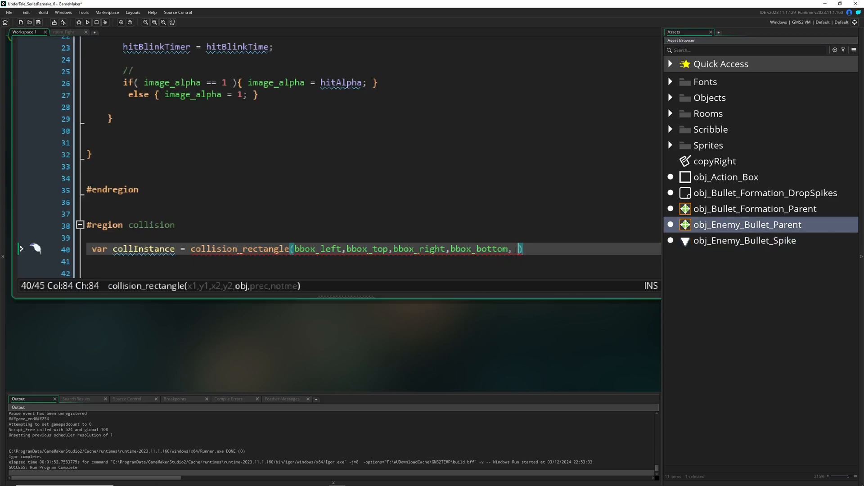
pyautogui.write('obj_Enemy_Bullet_Parent, 0,0')
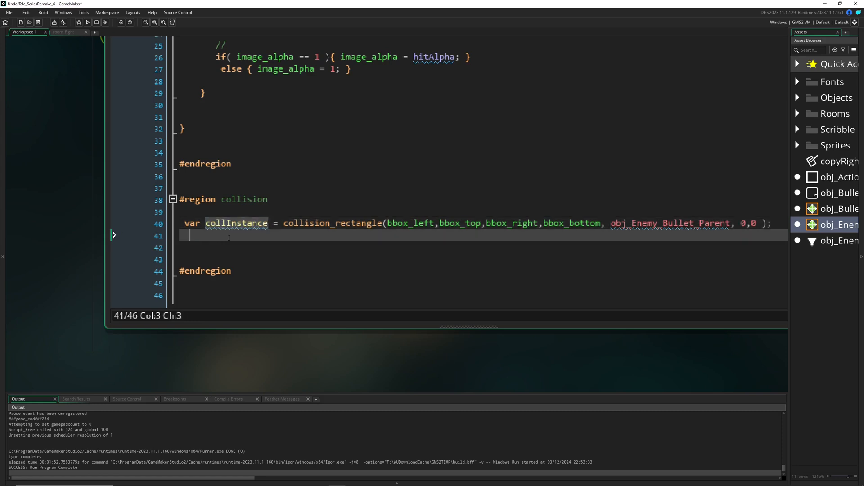
# Write if(collInstance != noone){ } setting state to "hit" below the collision check.
pyautogui.write('if()')
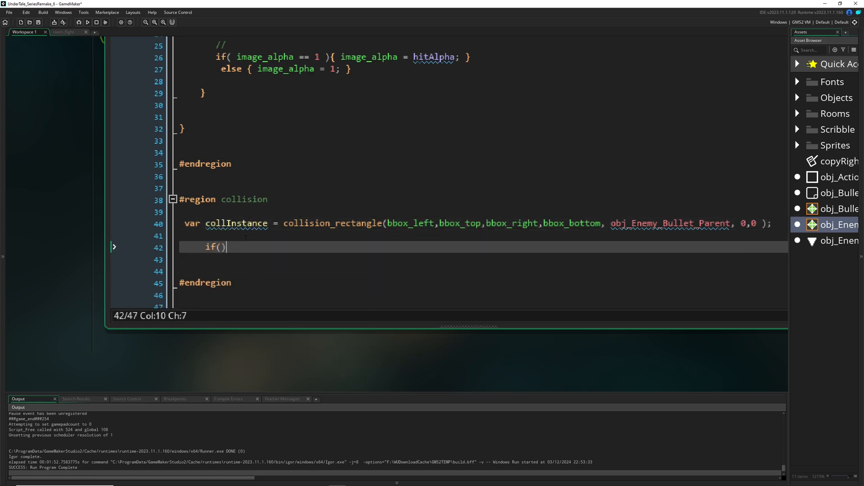
pyautogui.write('collInstance =')
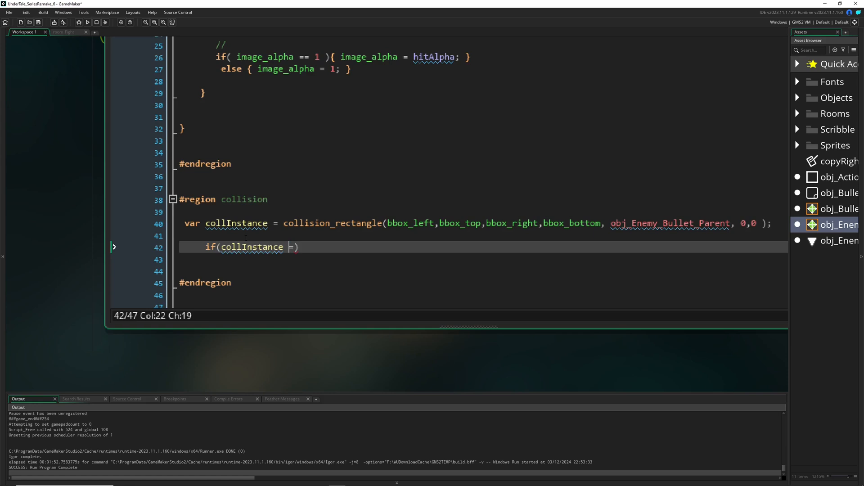
pyautogui.write('= n')
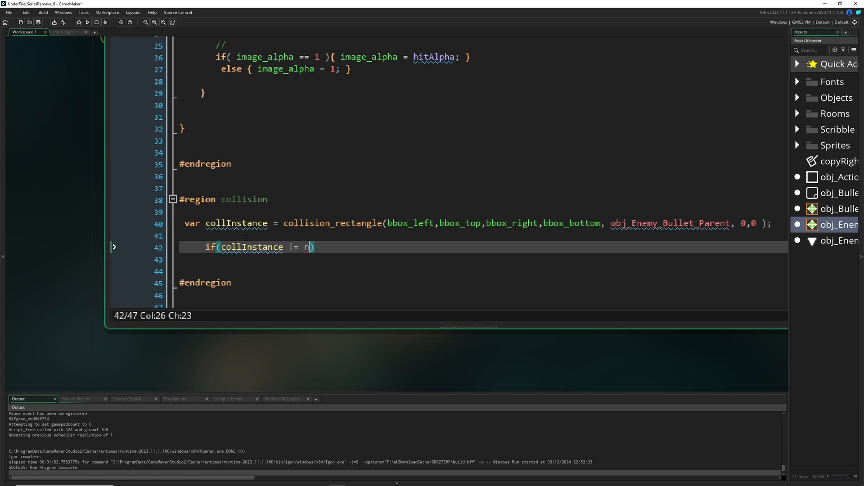
pyautogui.write('oone){}')
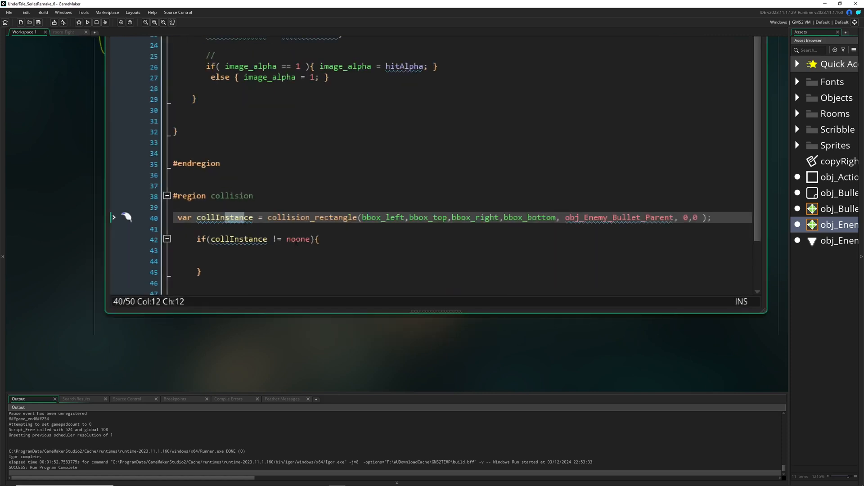
pyautogui.click(296, 238)
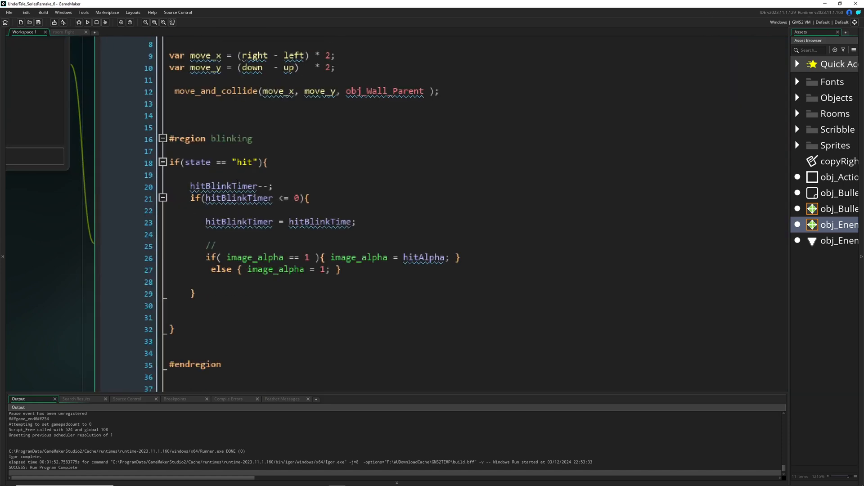
pyautogui.moveTo(197, 162)
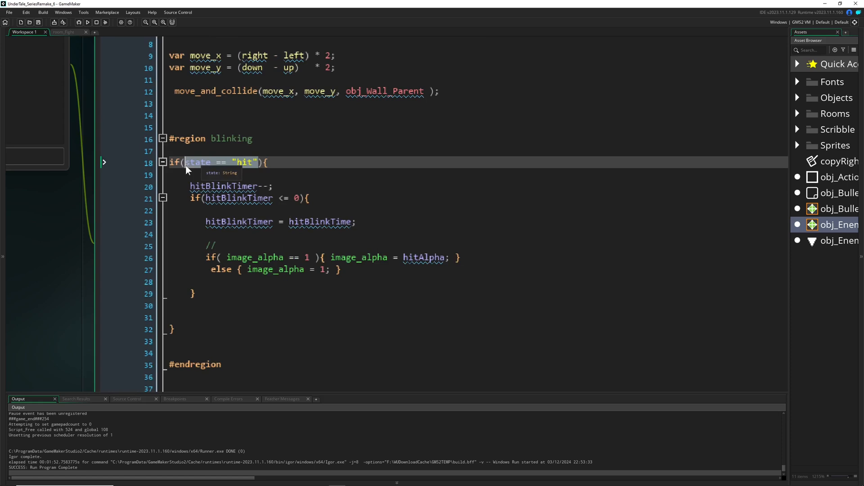
pyautogui.scroll(-3)
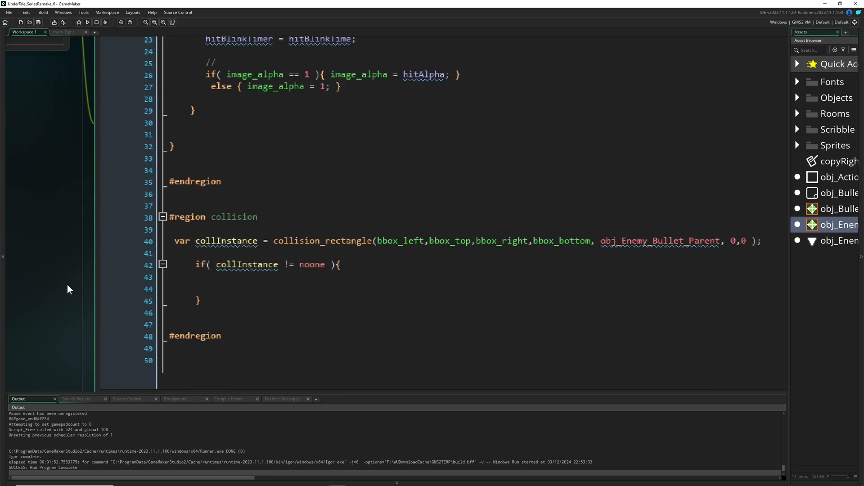
pyautogui.write('state == "hit";')
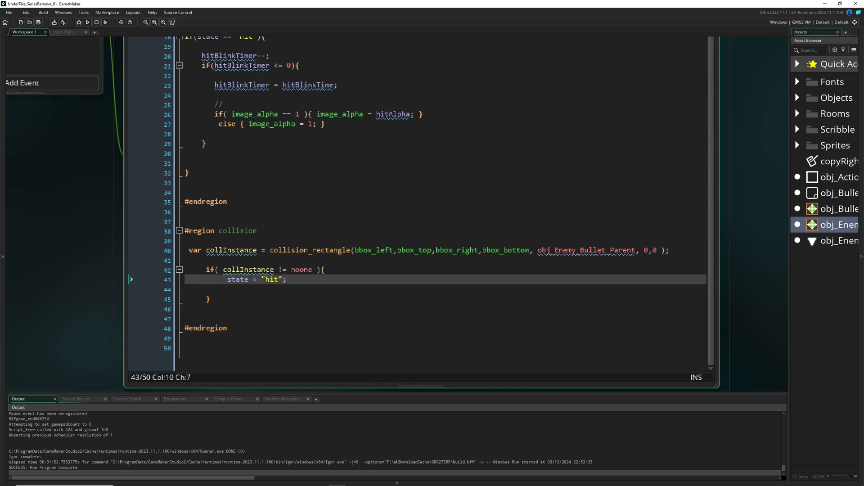
pyautogui.click(87, 23)
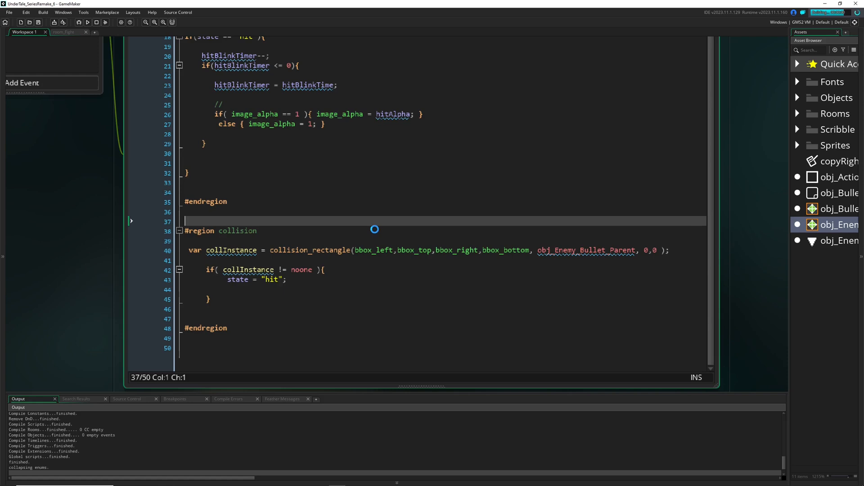
pyautogui.click(86, 22)
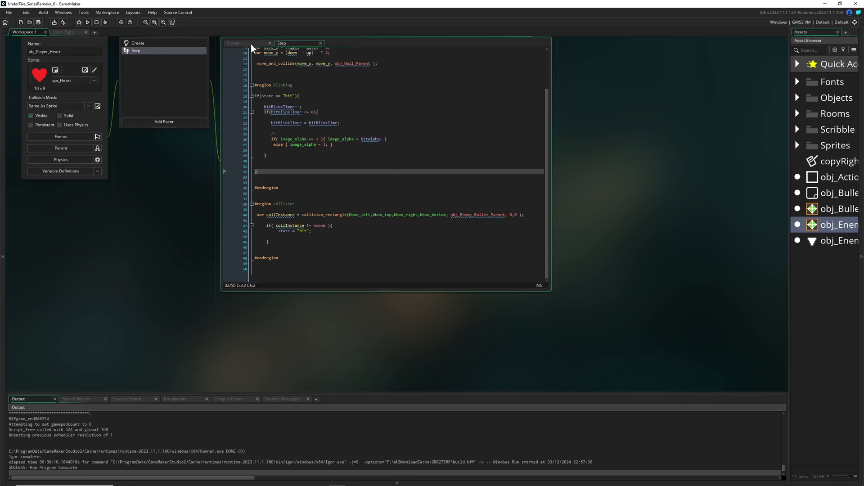
# Copy the hitTimer = hitTime line from the Create event into the Step hit branch.
pyautogui.click(232, 43)
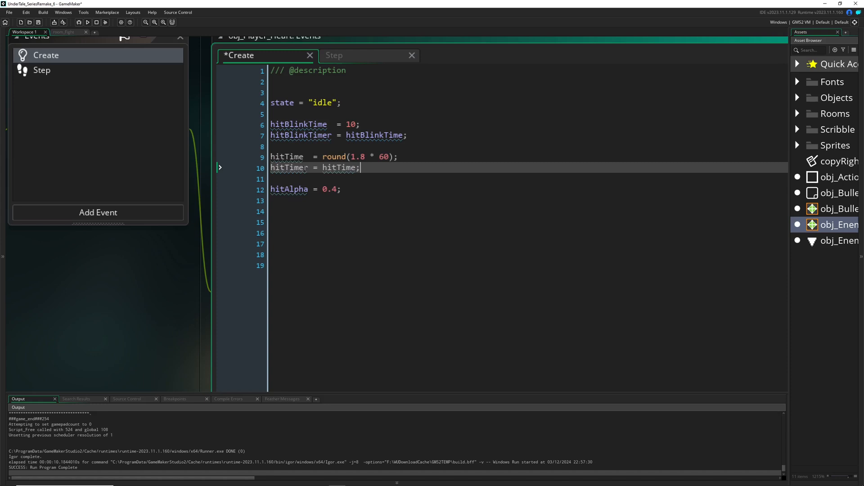
pyautogui.doubleClick(287, 157)
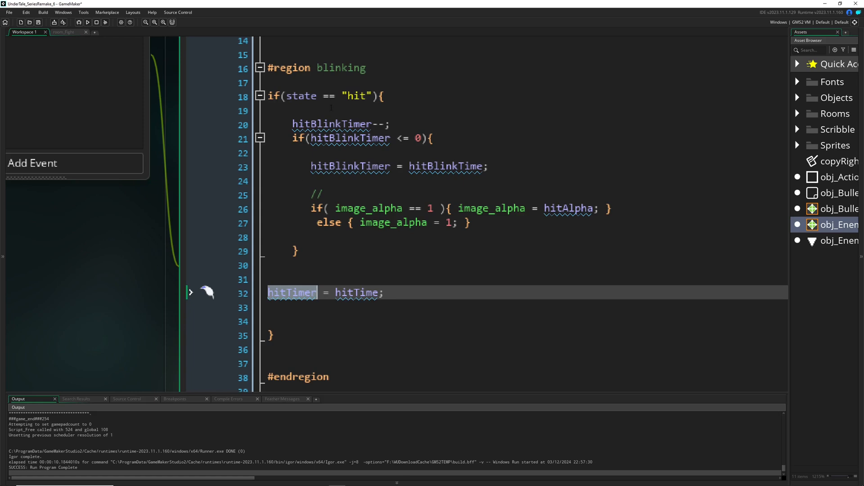
# Count hitTimer down and, when it reaches 0, restore image_alpha to 1 inside an if block.
pyautogui.write('hitTimer')
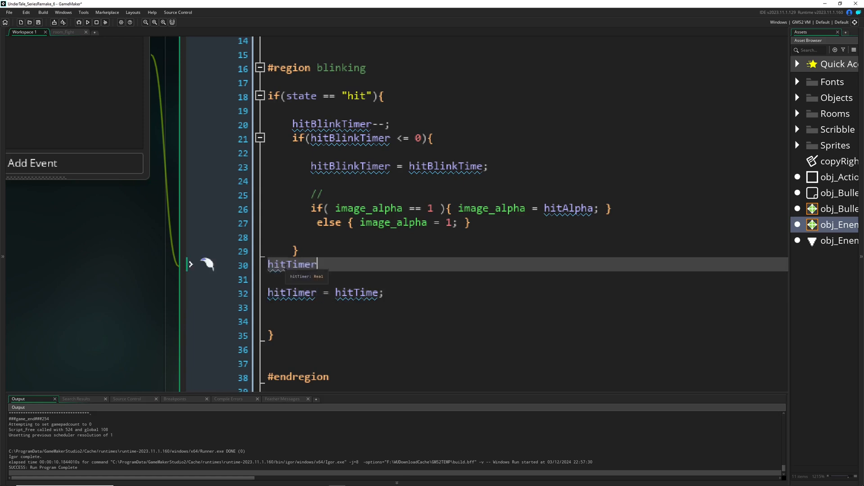
pyautogui.write('--;')
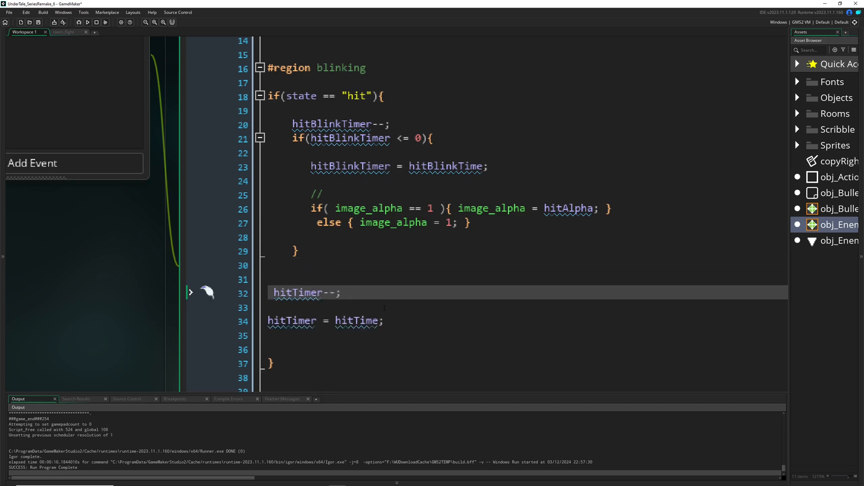
pyautogui.press('enter')
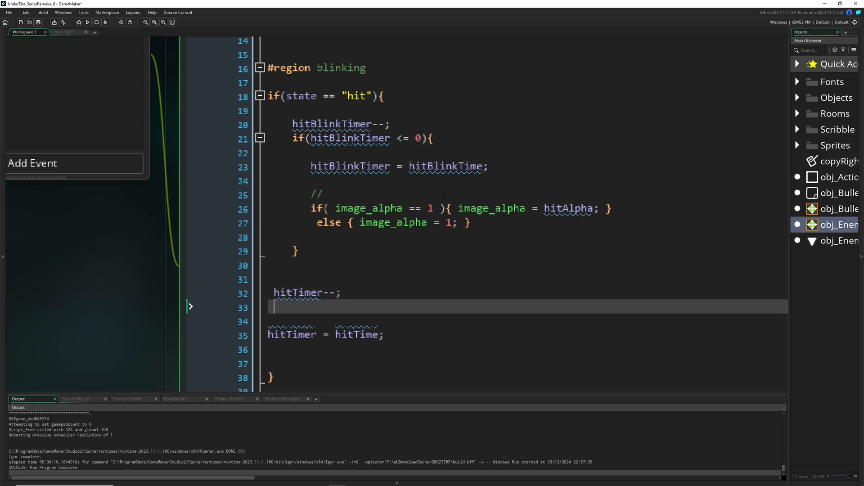
pyautogui.write('if(hitTimer)')
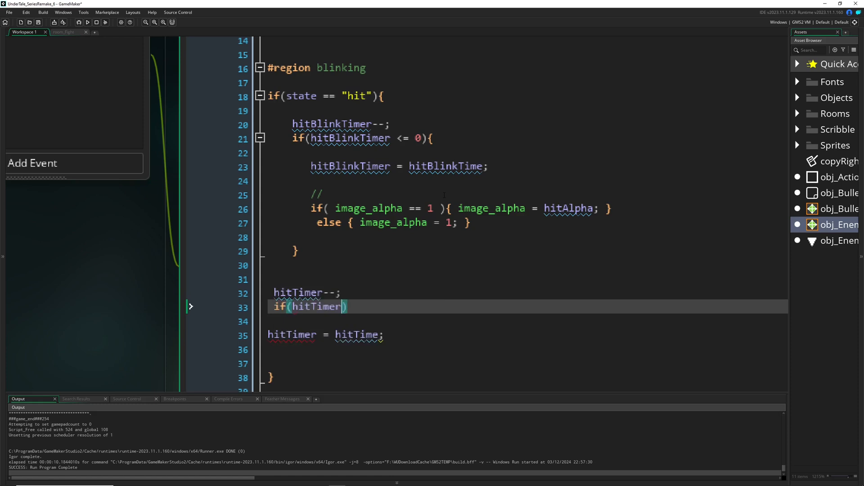
pyautogui.write('<= 0')
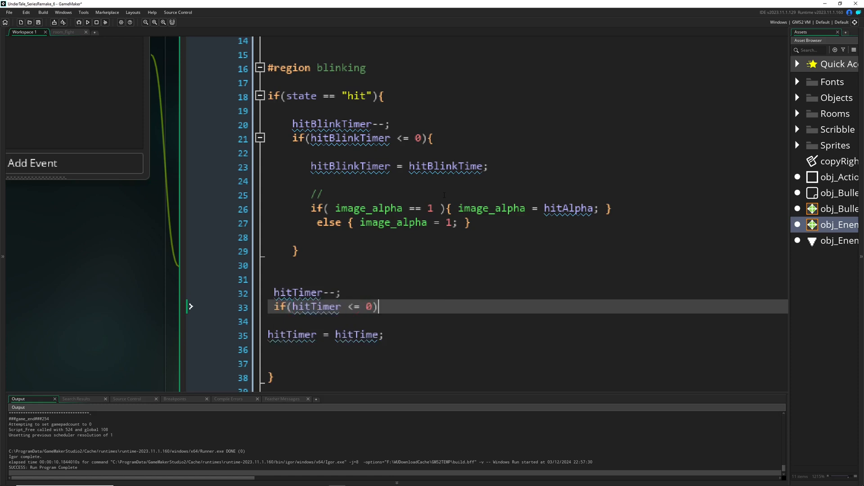
pyautogui.write('{')
pyautogui.write('hitBlinkTimer = hitBlinkTime;')
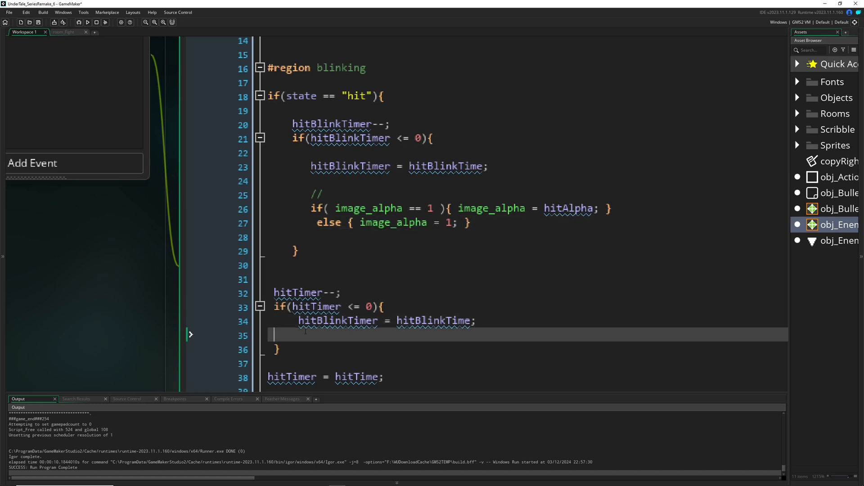
pyautogui.write('image_alpha = 1;')
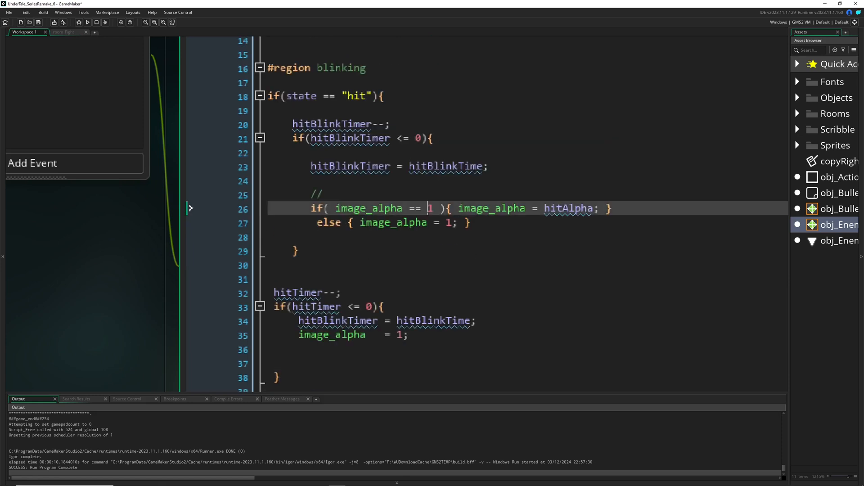
# Comment the hit/invulnerable time, set state back to "idle" and run the game.
pyautogui.scroll(-3)
pyautogui.write('hitTimer = hitTime;')
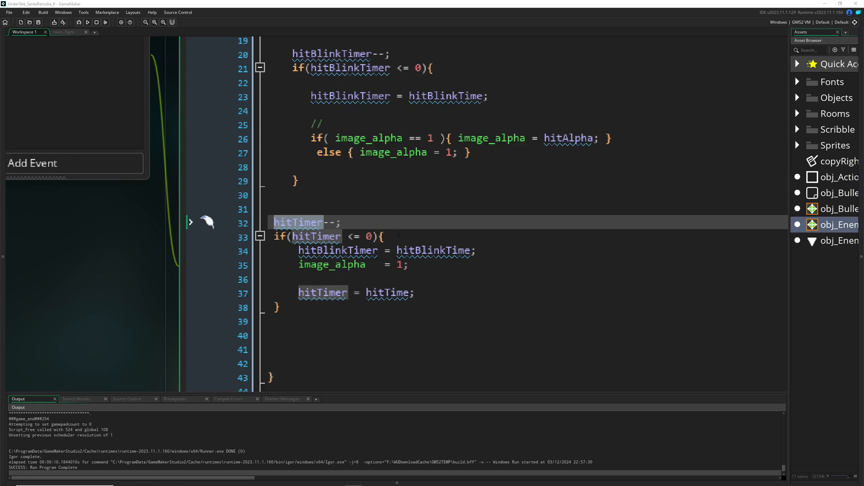
pyautogui.write('// time total for being hit/invulnerable')
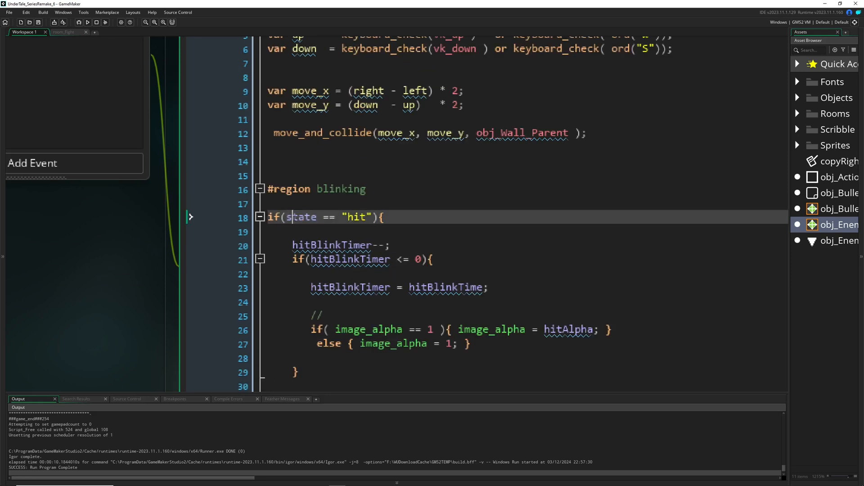
pyautogui.doubleClick(302, 217)
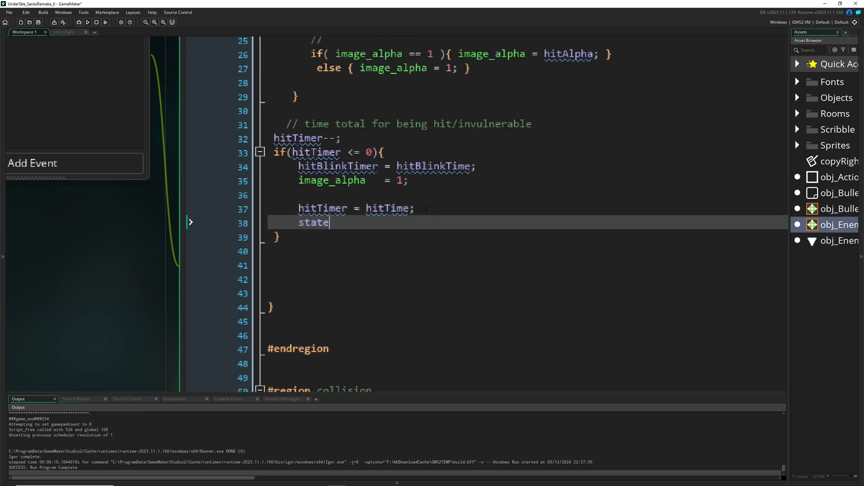
pyautogui.write('= ""')
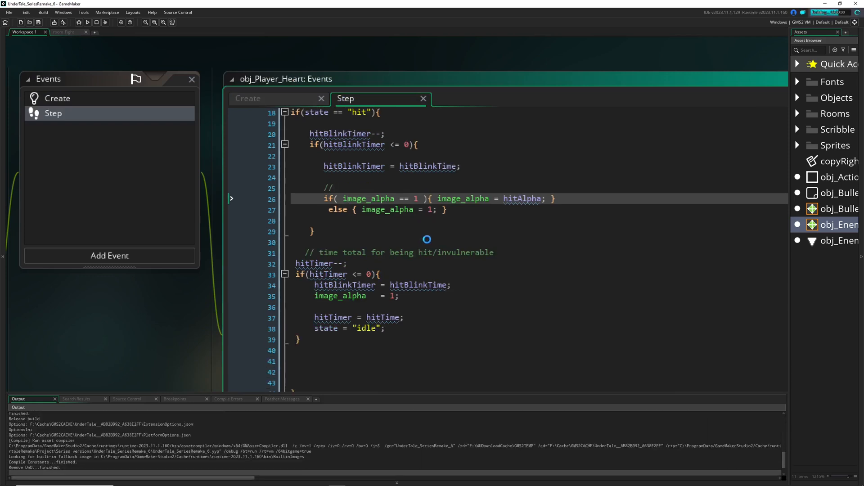
pyautogui.click(87, 21)
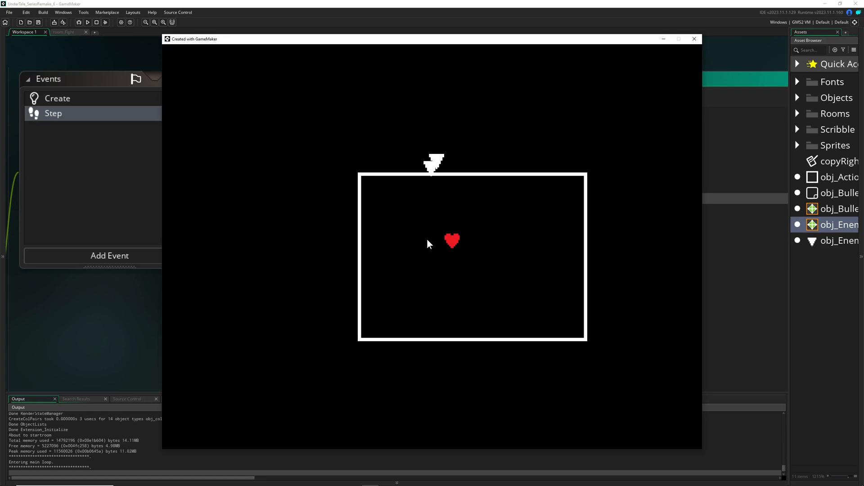